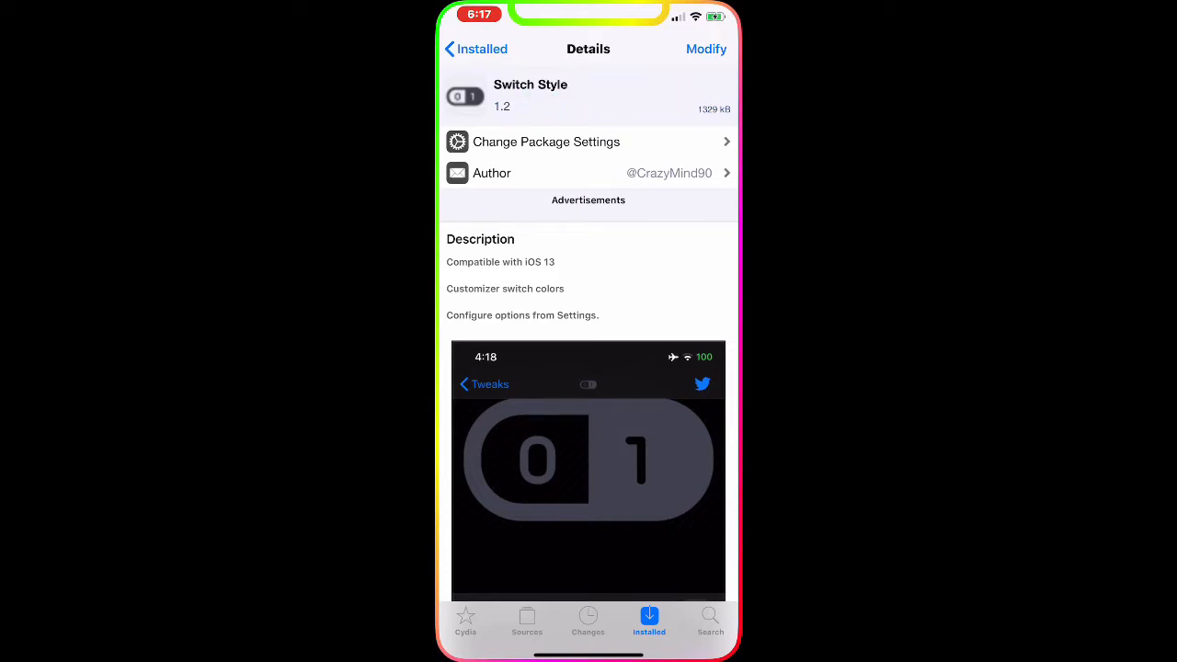
Step: Scroll through the Switch Style 1.2 package details and preview in Cydia
{"action": "scroll", "scroll_direction": "down", "scroll_amount": 3}
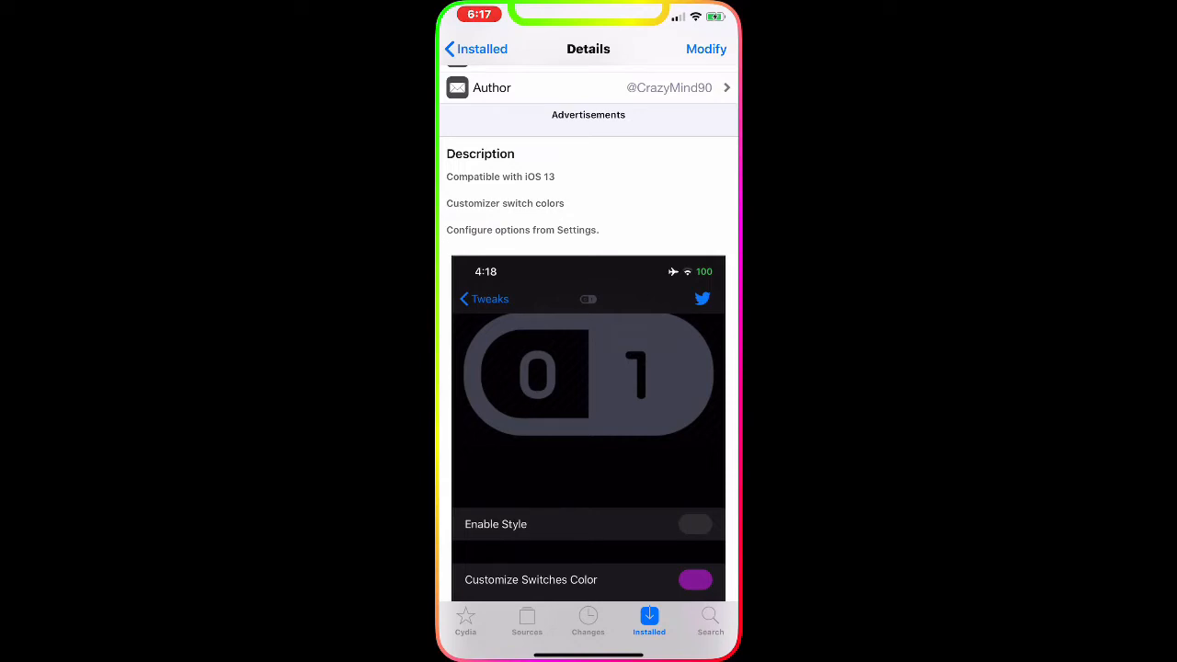
{"action": "scroll", "scroll_direction": "down", "scroll_amount": 3}
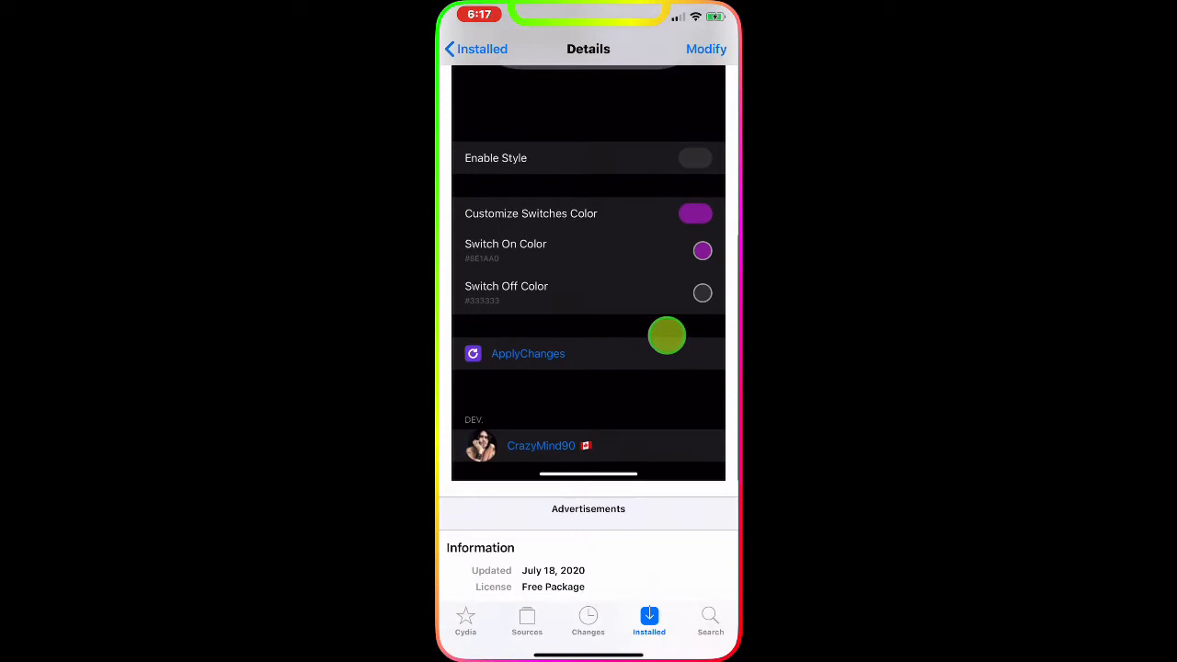
{"action": "scroll", "scroll_direction": "down", "scroll_amount": 3}
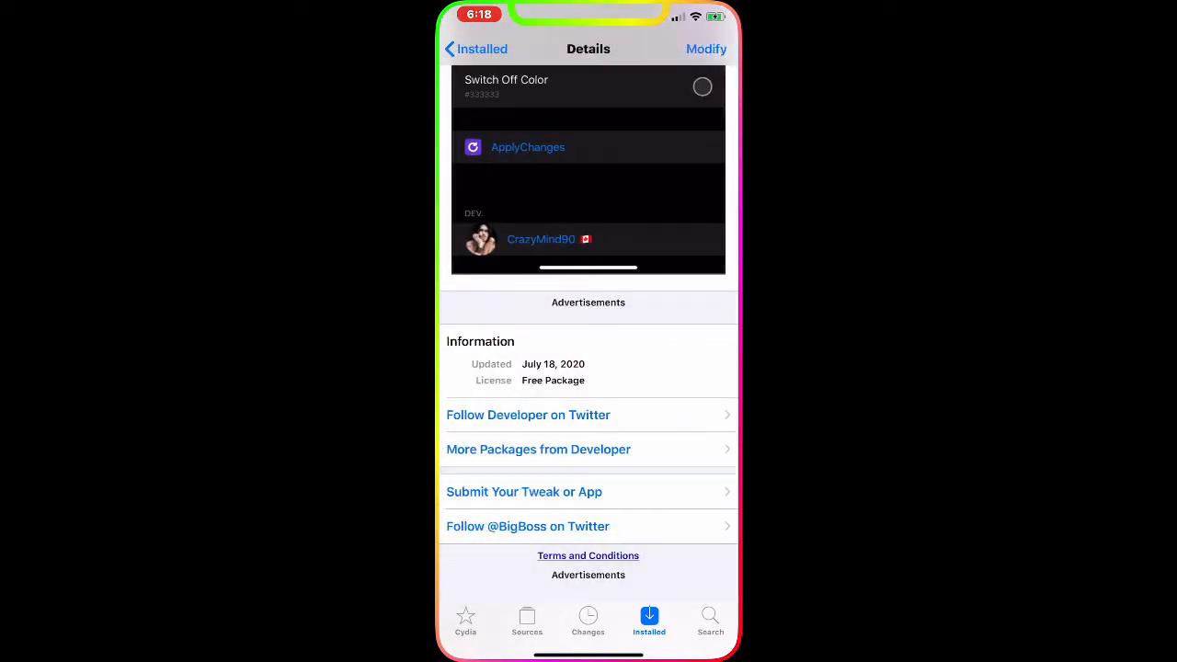
{"action": "scroll", "scroll_direction": "down", "scroll_amount": 3}
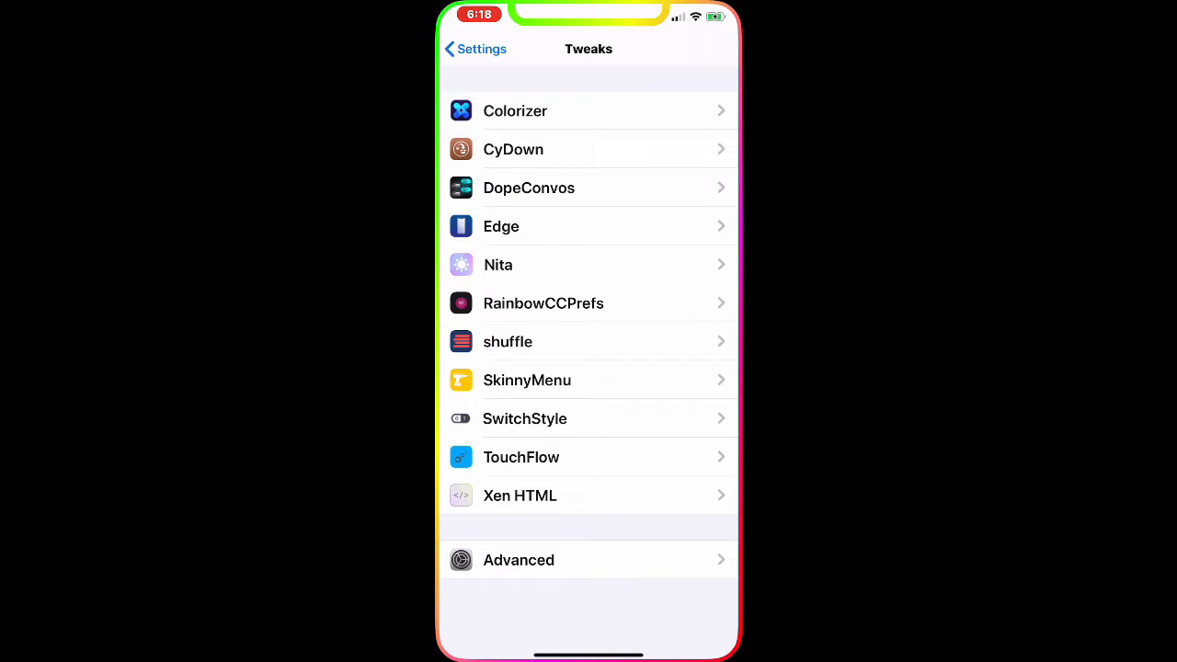
{"action": "left_click", "coordinate": [524, 419]}
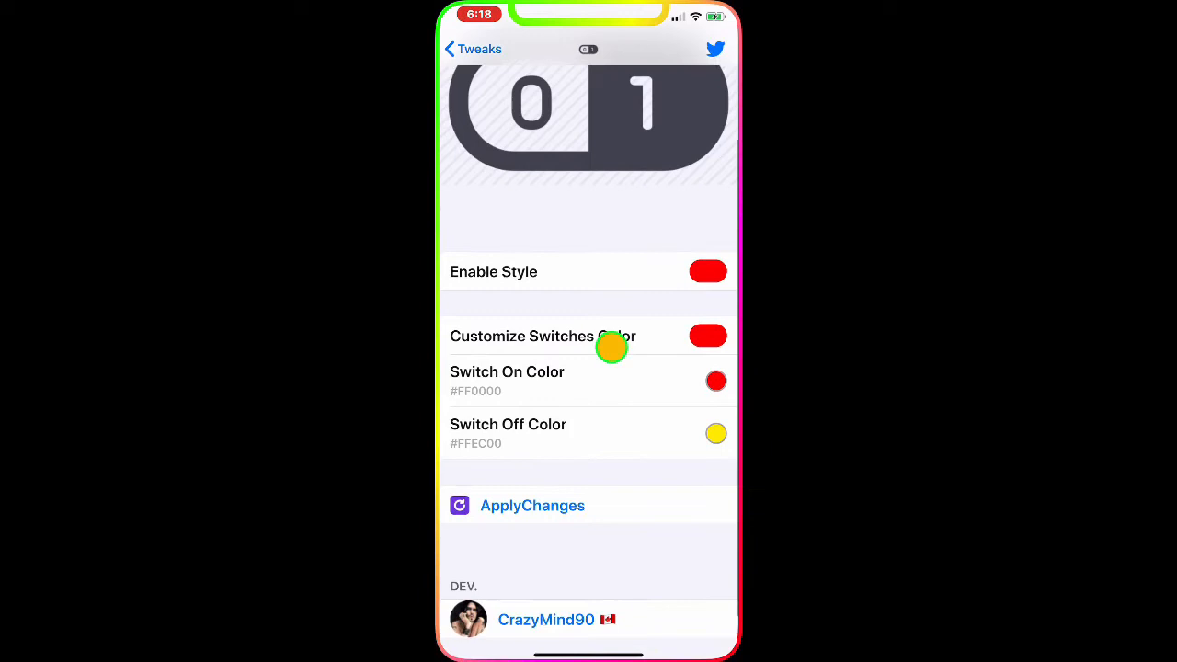
{"action": "mouse_move", "coordinate": [593, 335]}
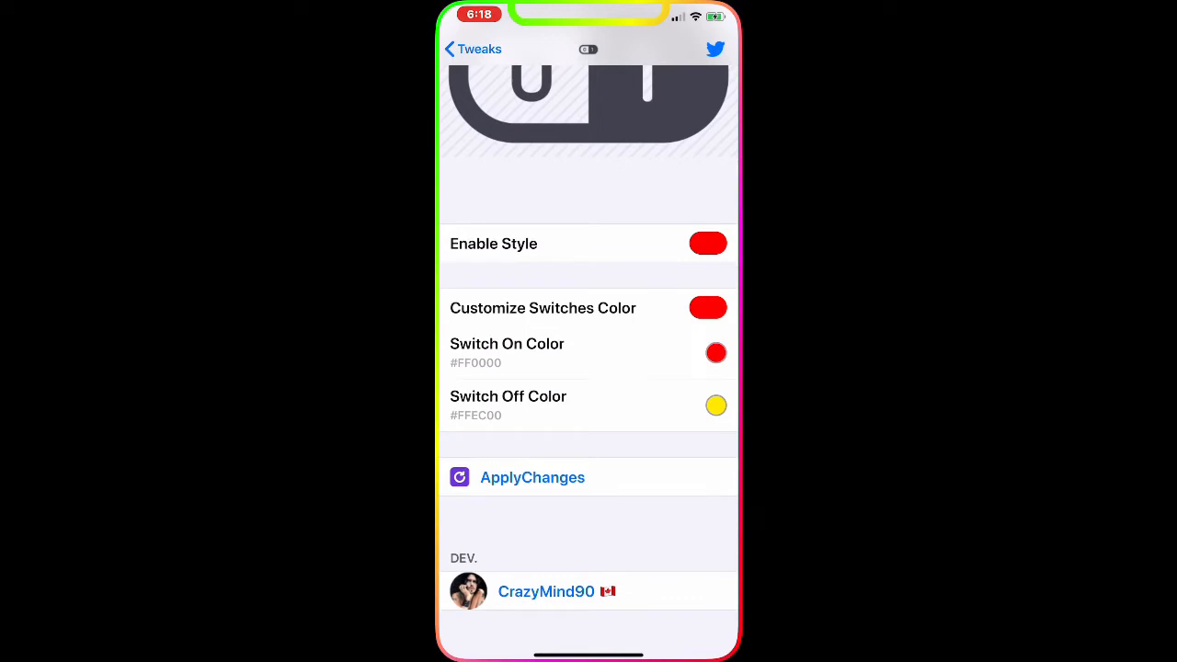
{"action": "left_click", "coordinate": [588, 406]}
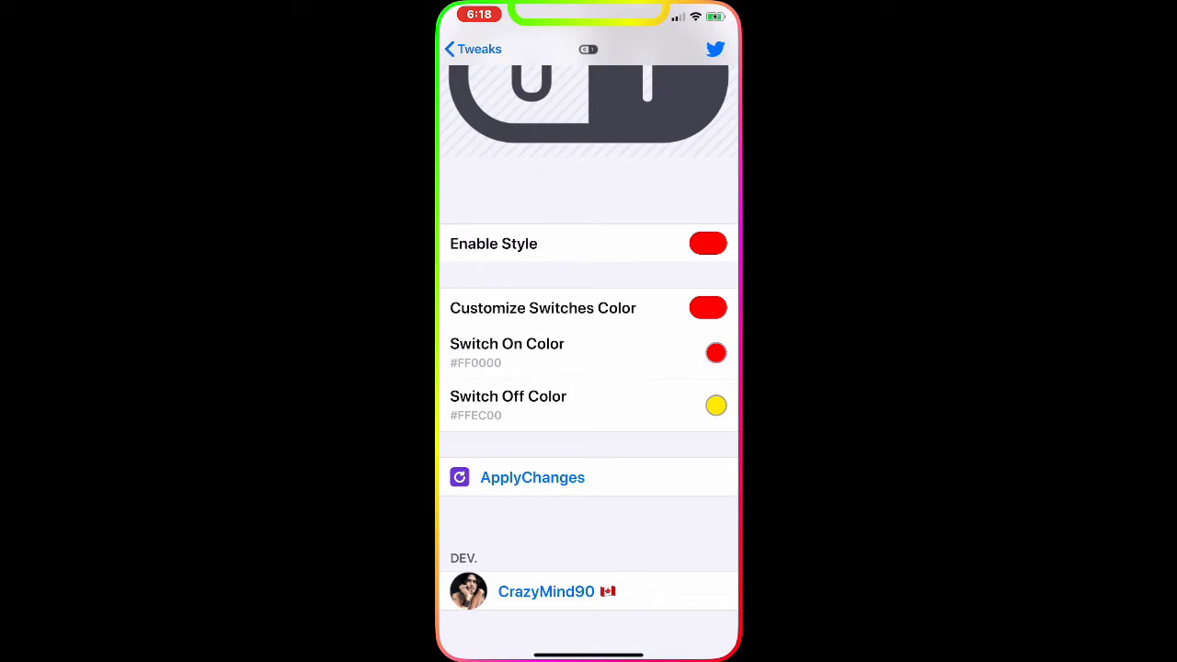
{"action": "left_click", "coordinate": [472, 49]}
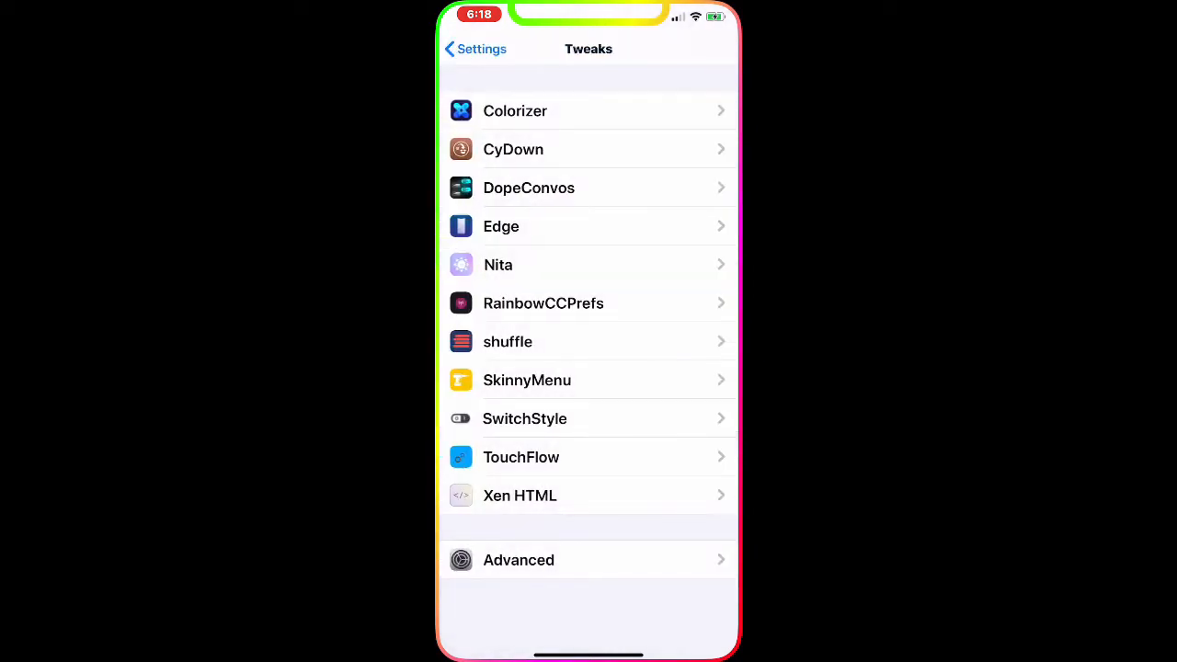
Step: Open Siri & Search and turn off Listen for 'Hey Siri' to show the yellow off colour
{"action": "left_click", "coordinate": [473, 49]}
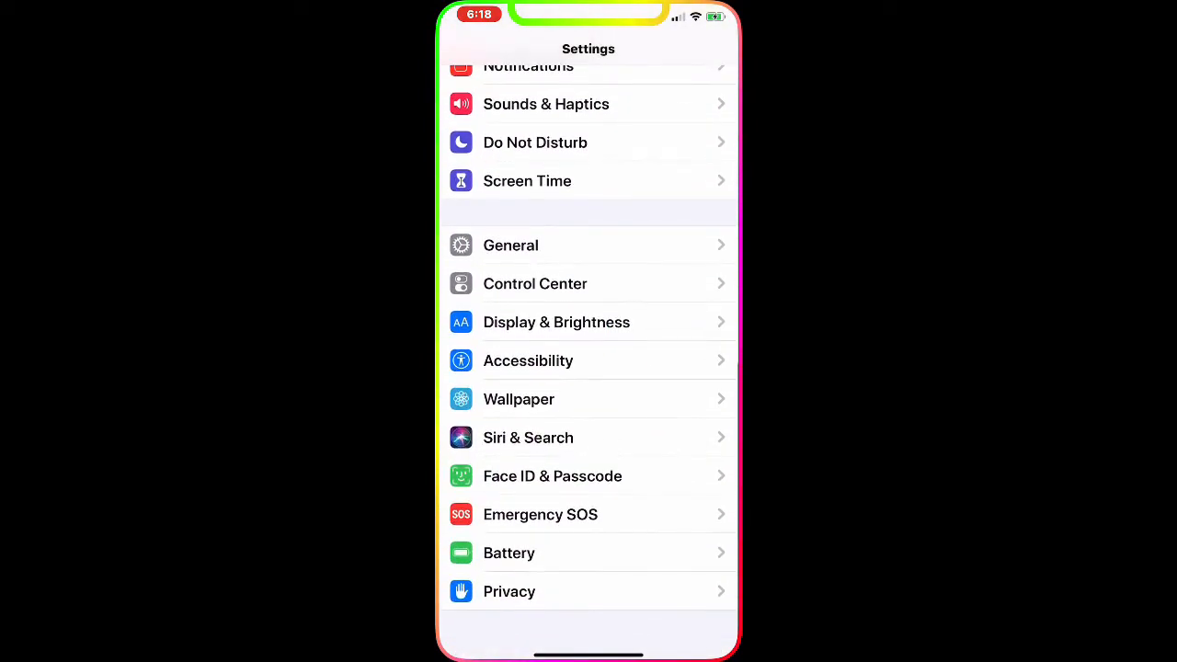
{"action": "left_click", "coordinate": [527, 437]}
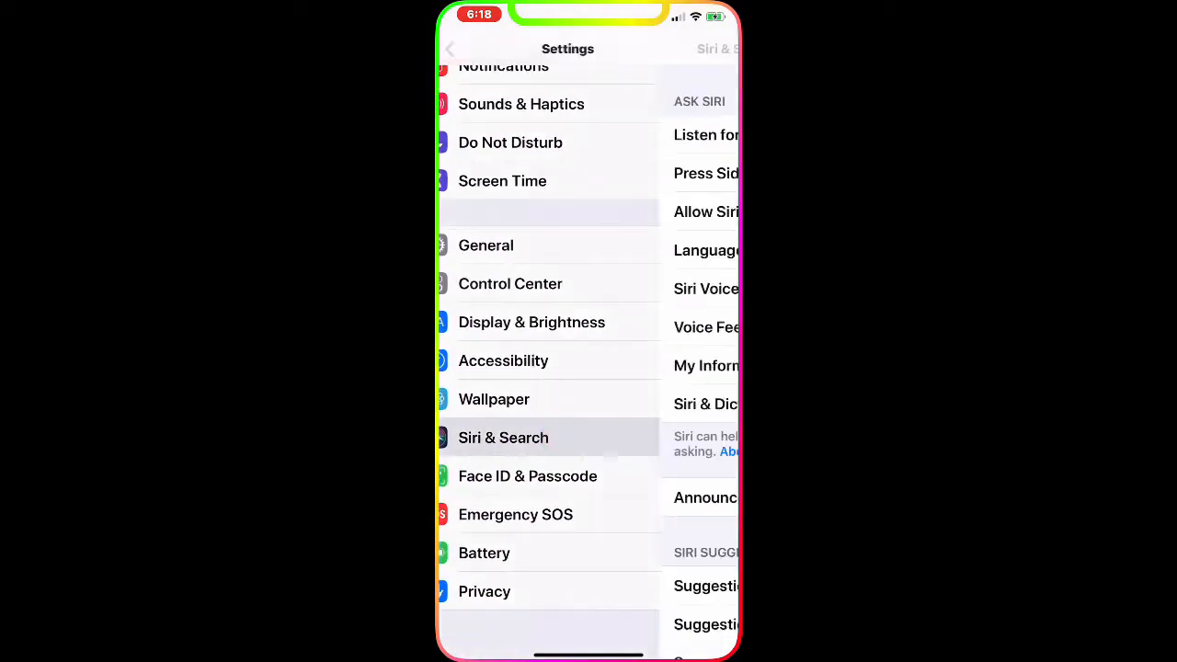
{"action": "left_click", "coordinate": [503, 436]}
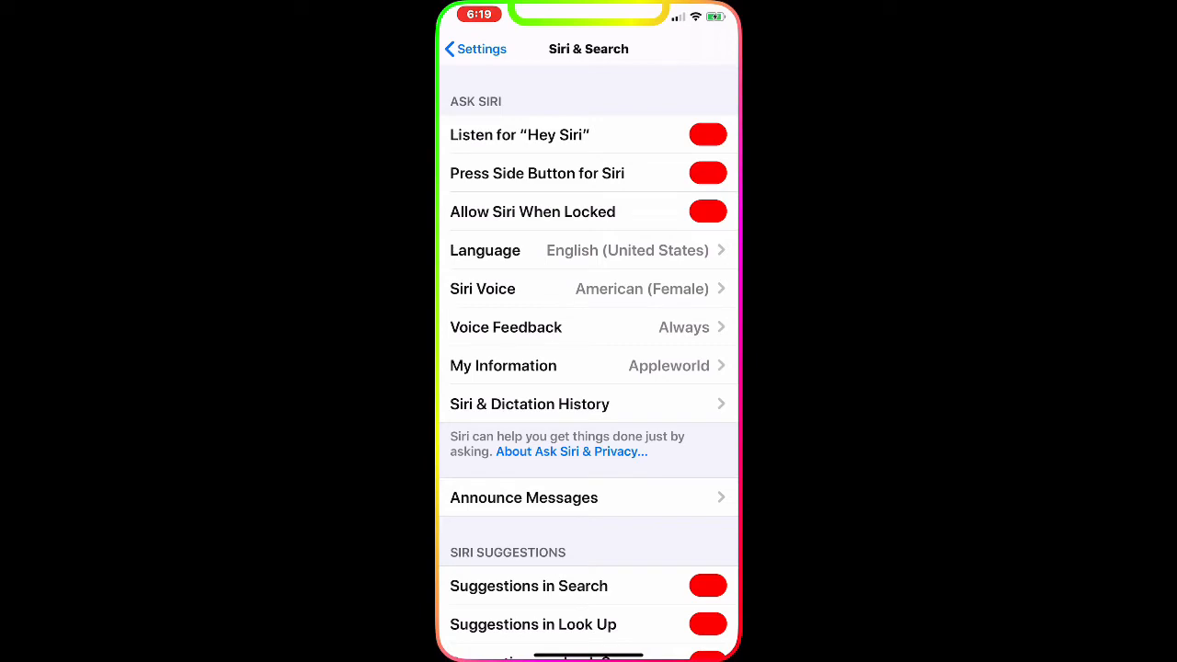
{"action": "left_click", "coordinate": [708, 134]}
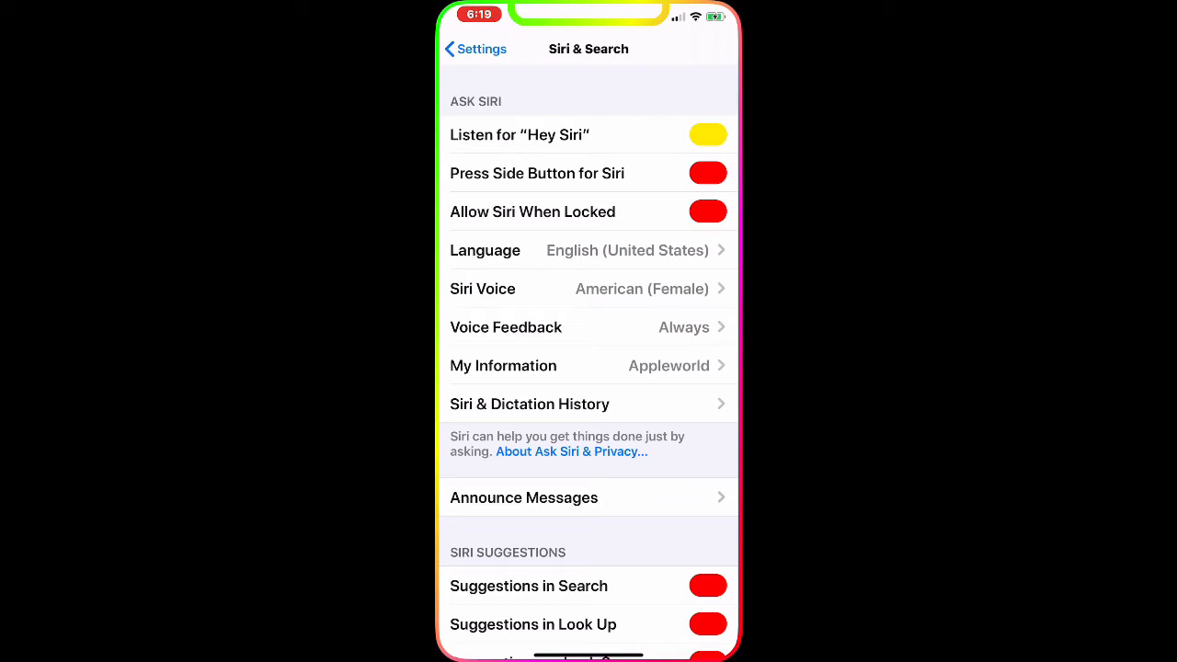
{"action": "left_click", "coordinate": [473, 49]}
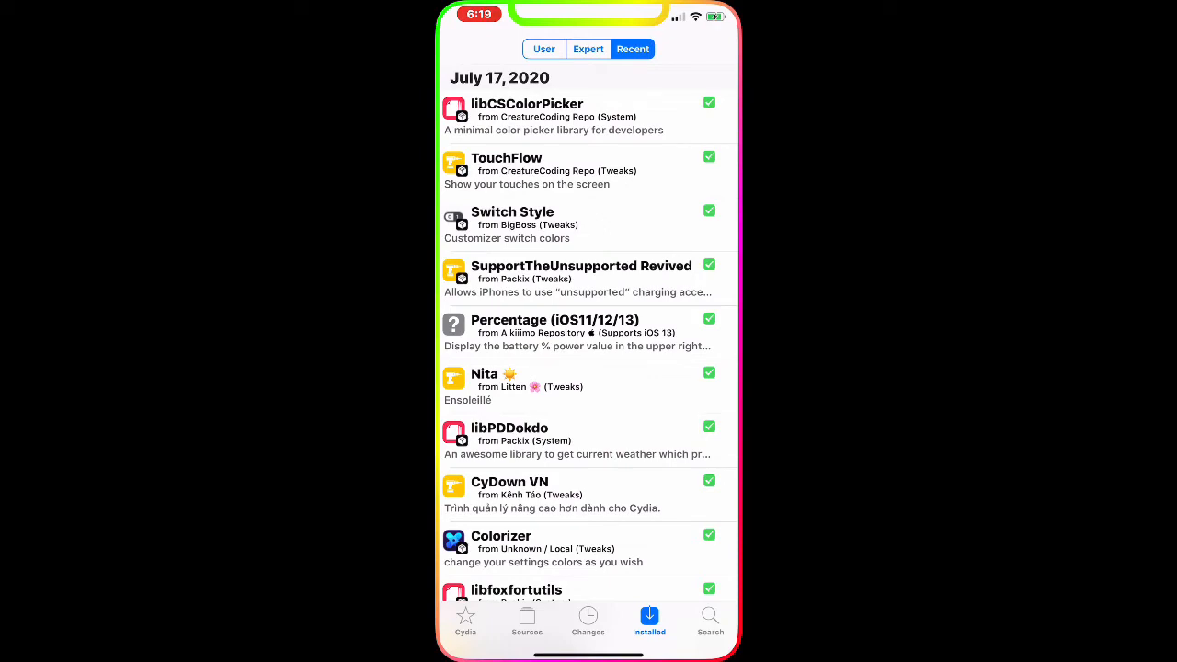
Step: Read Colorizer 1.0's description, preview screenshots and Information section in Cydia
{"action": "scroll", "scroll_direction": "down", "scroll_amount": 3}
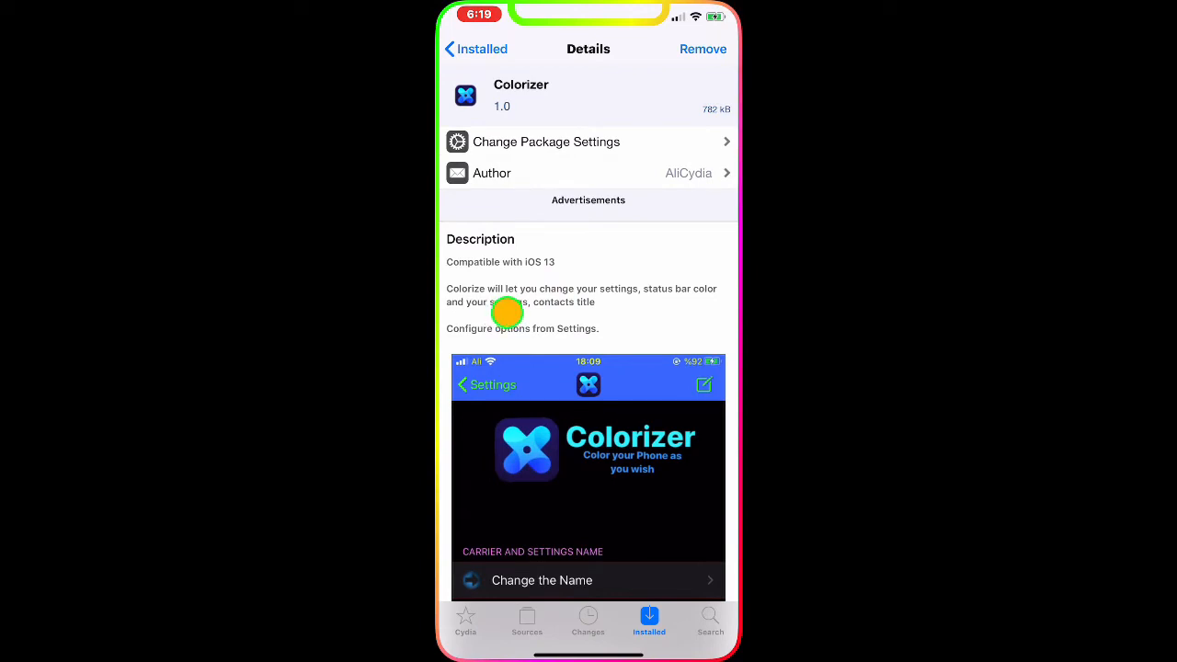
{"action": "mouse_move", "coordinate": [537, 306]}
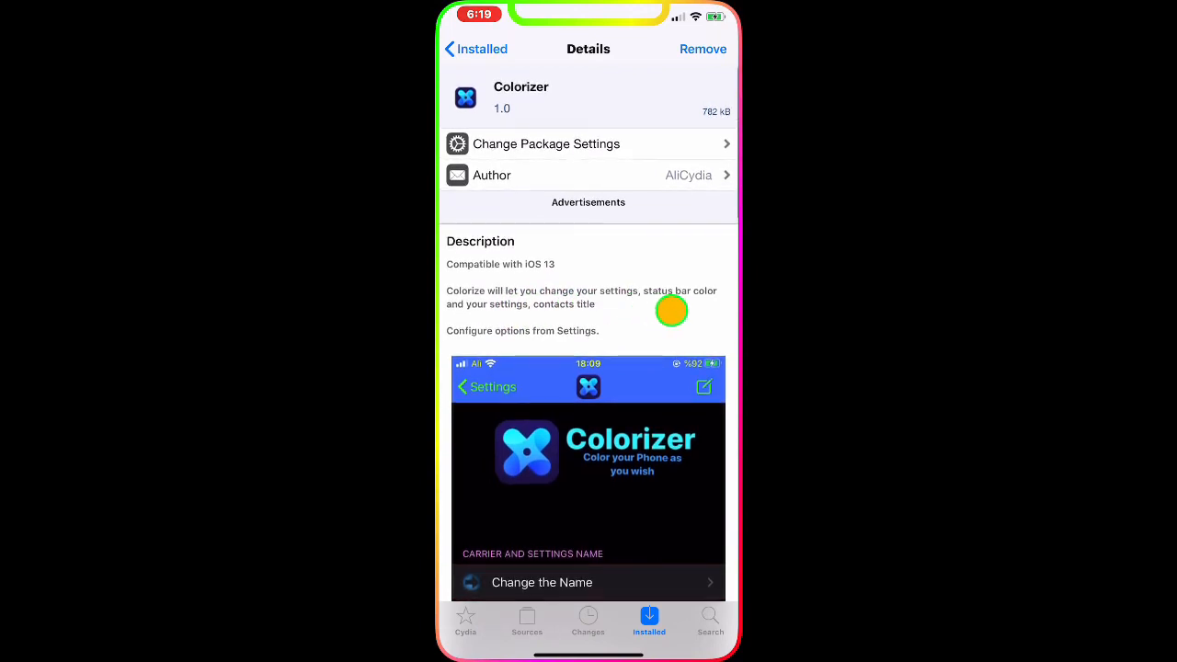
{"action": "scroll", "scroll_direction": "down", "scroll_amount": 3}
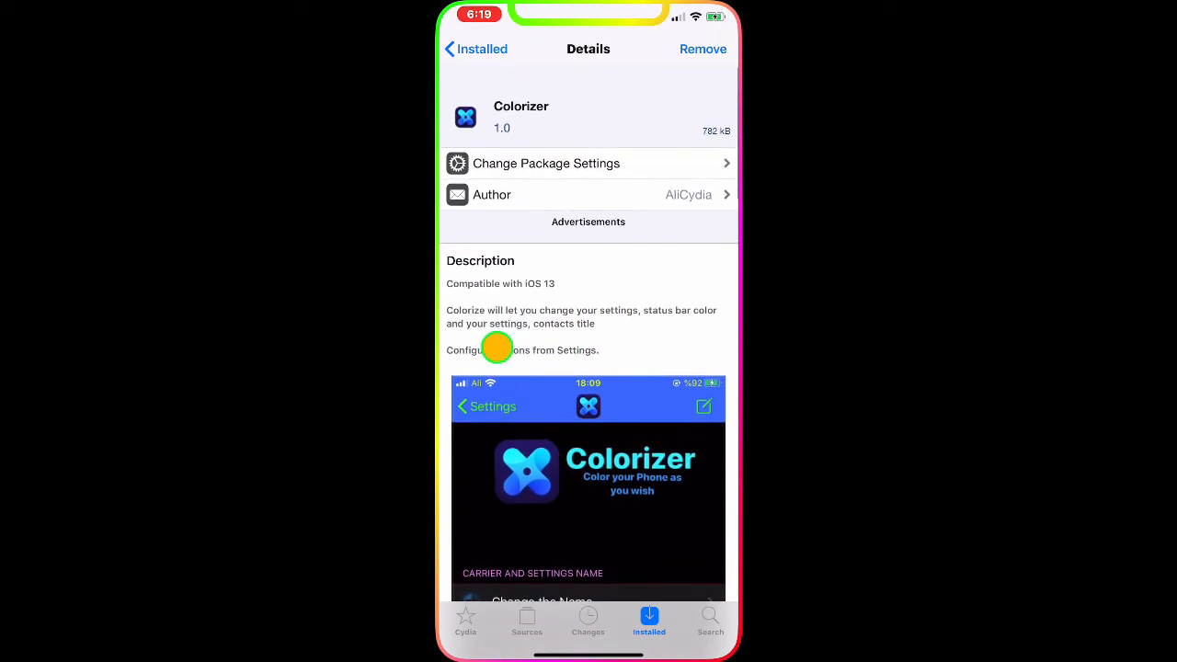
{"action": "scroll", "scroll_direction": "down", "scroll_amount": 3}
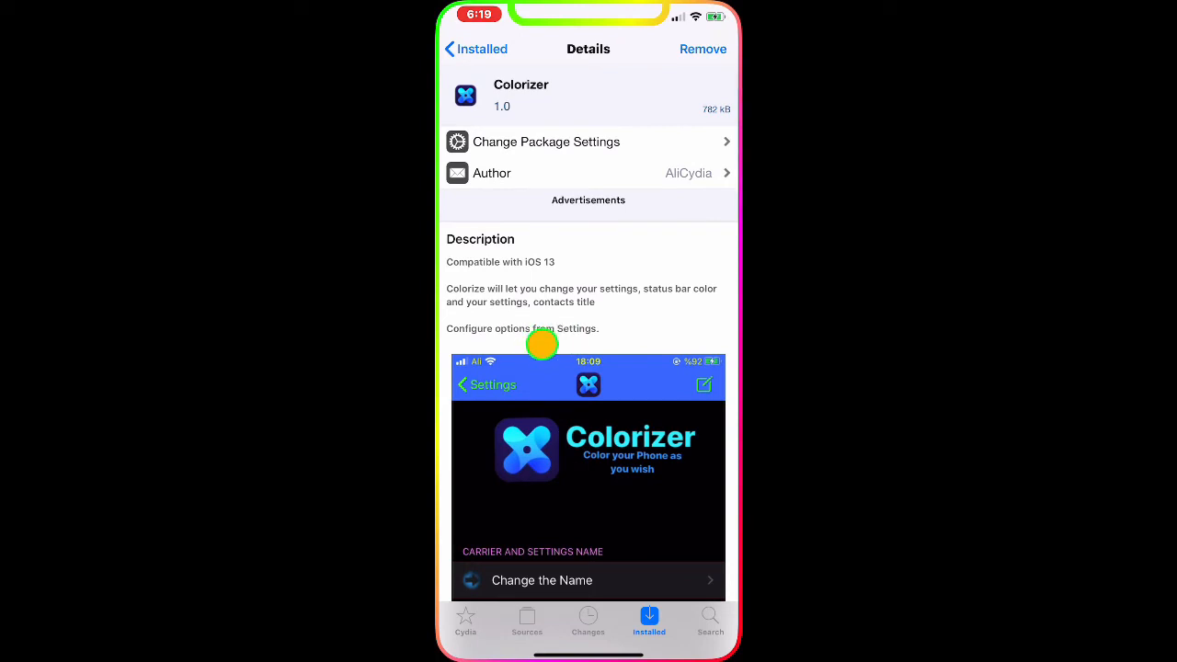
{"action": "scroll", "scroll_direction": "down", "scroll_amount": 3}
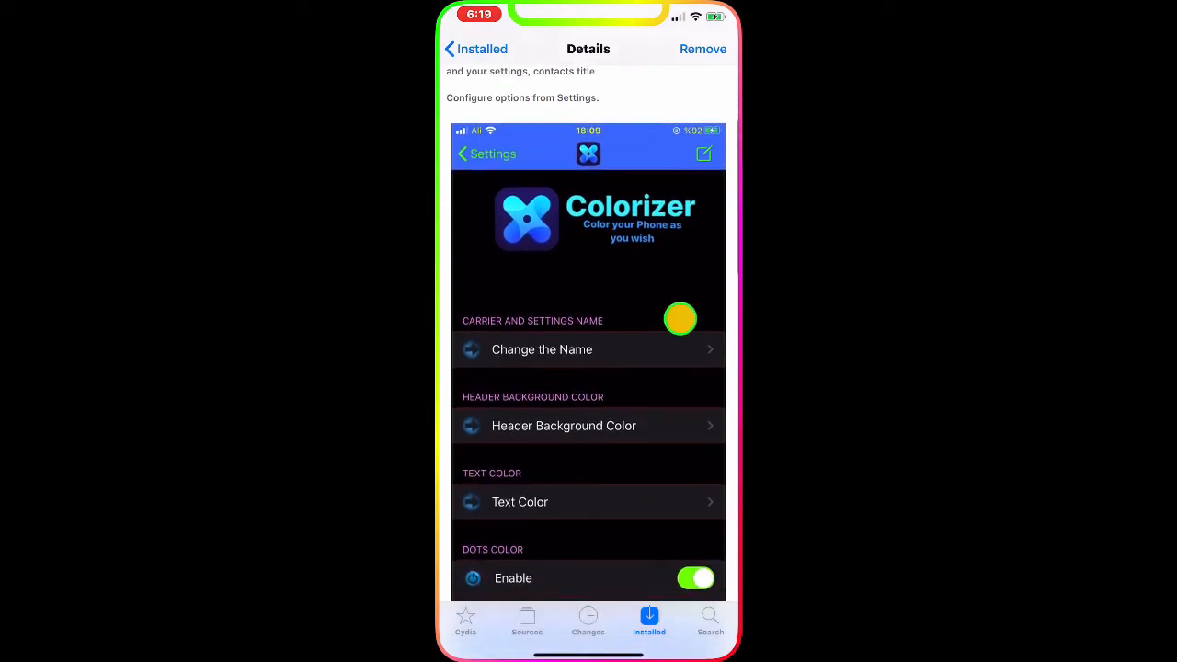
{"action": "scroll", "scroll_direction": "down", "scroll_amount": 3}
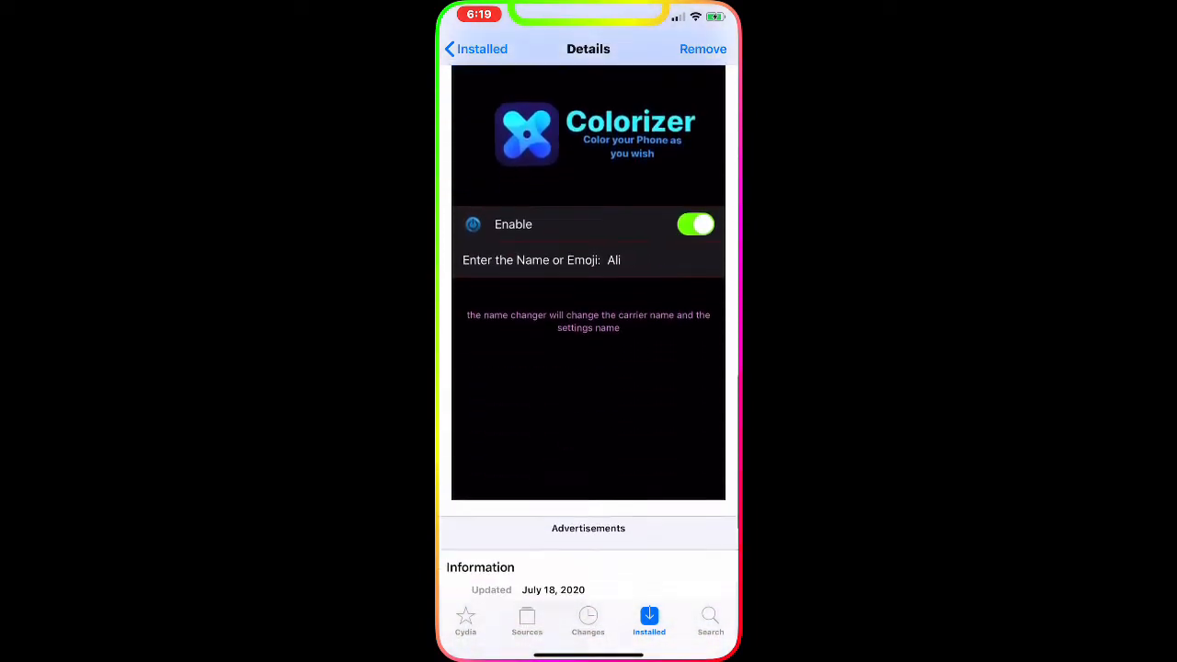
{"action": "scroll", "scroll_direction": "down", "scroll_amount": 3}
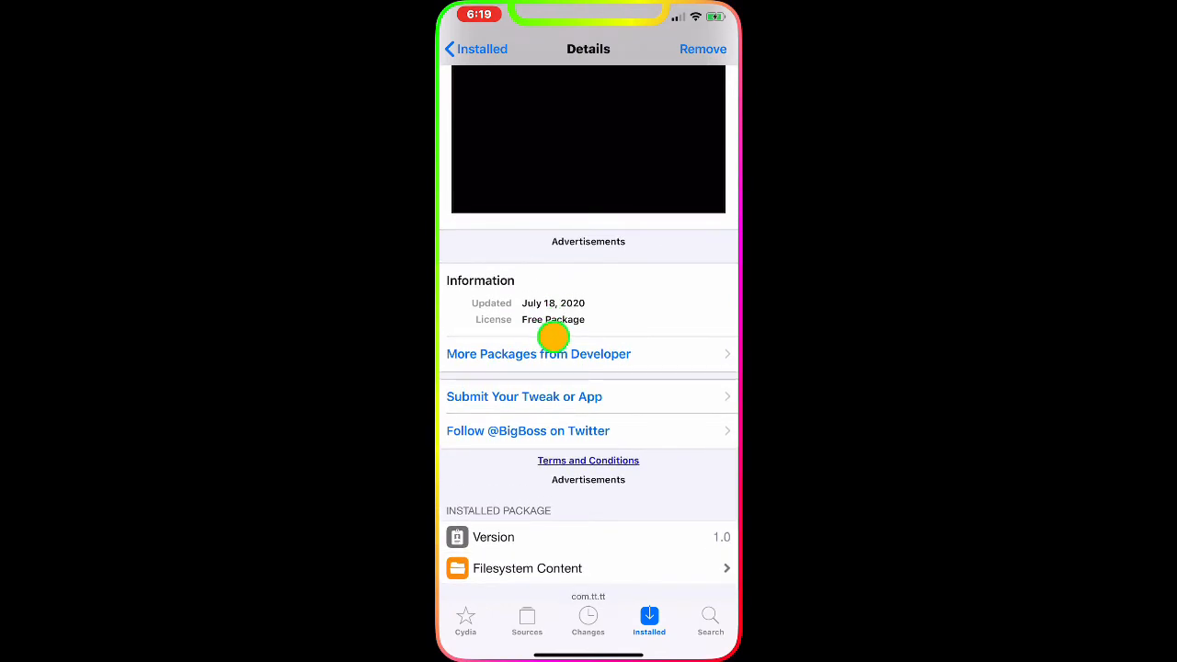
{"action": "left_click", "coordinate": [538, 354]}
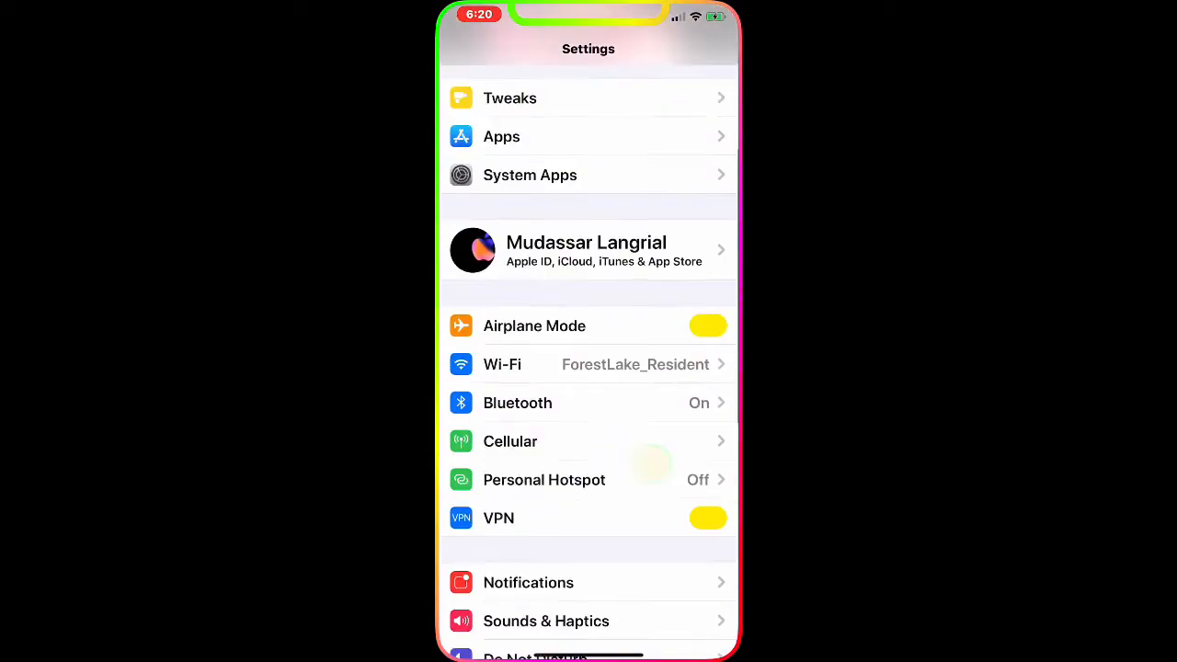
Step: Open Tweaks > Colorizer and scroll through its colour options down to Save & Respring
{"action": "left_click", "coordinate": [509, 97]}
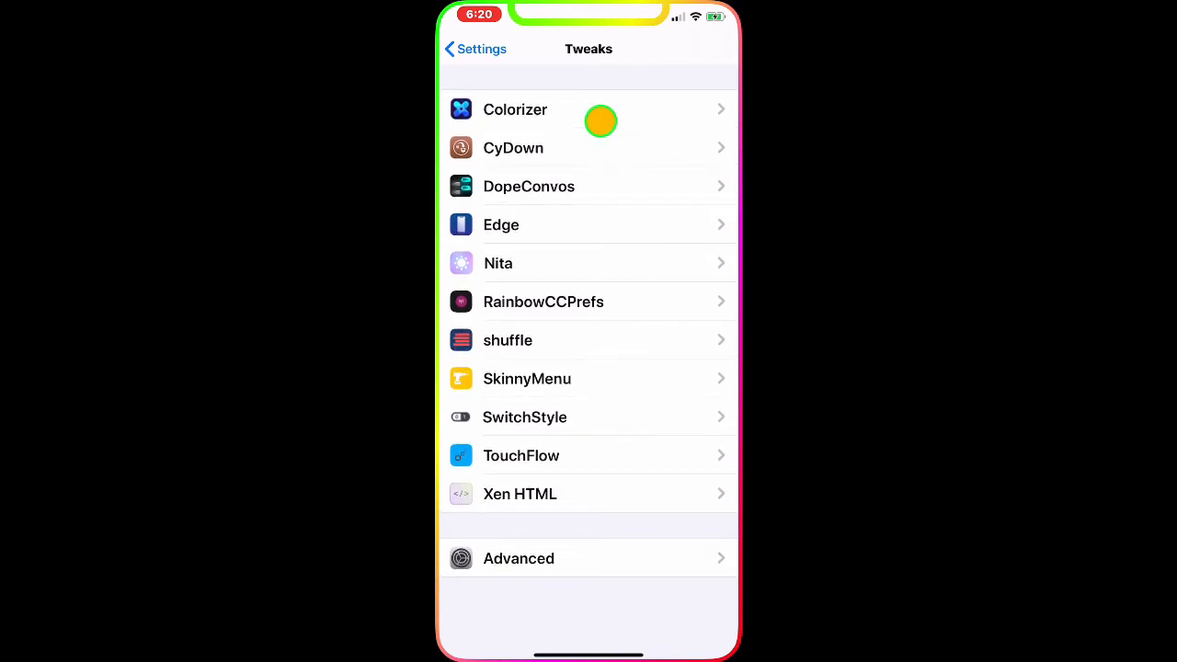
{"action": "left_click", "coordinate": [515, 109]}
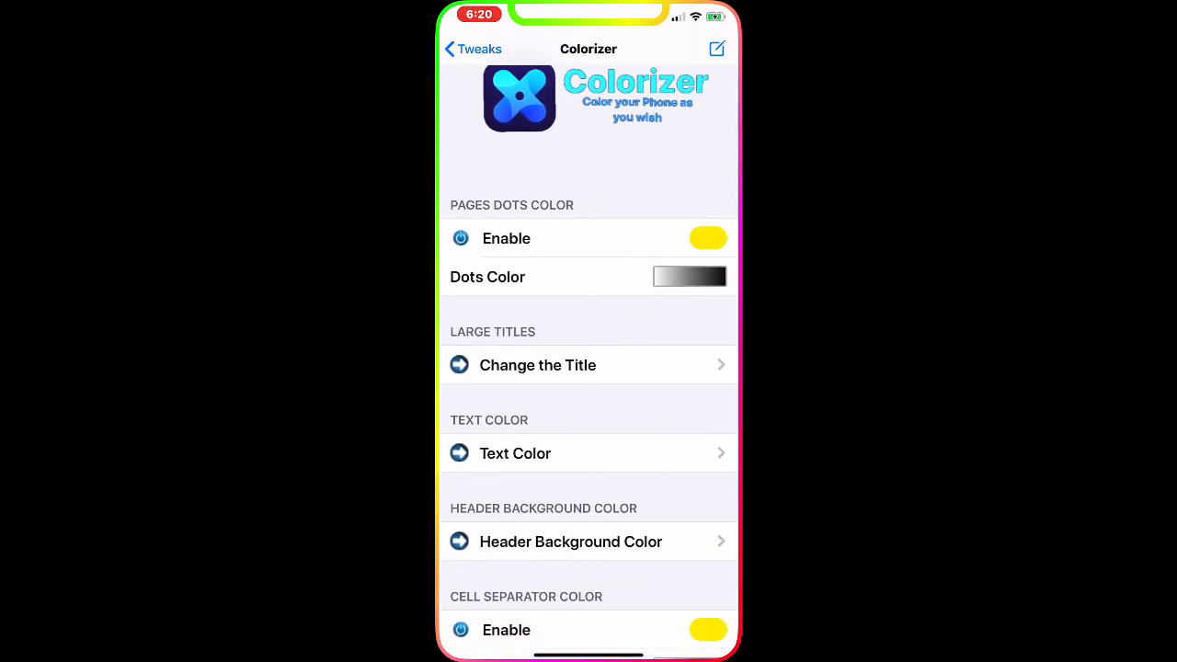
{"action": "scroll", "scroll_direction": "down", "scroll_amount": 3}
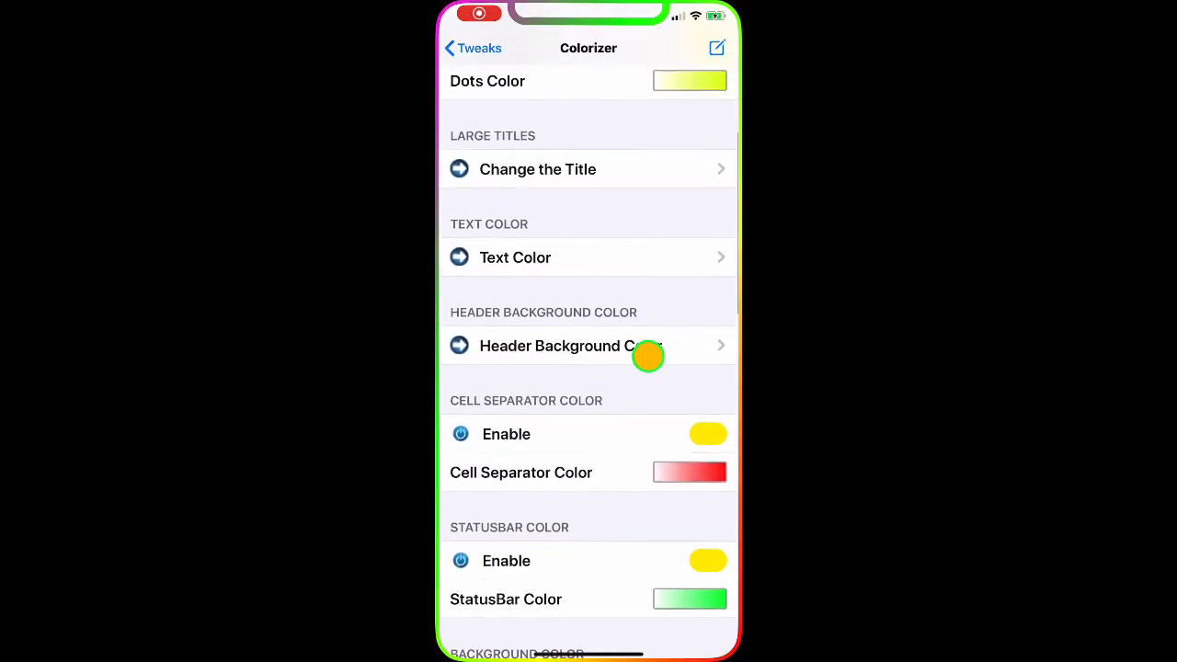
{"action": "scroll", "scroll_direction": "down", "scroll_amount": 3}
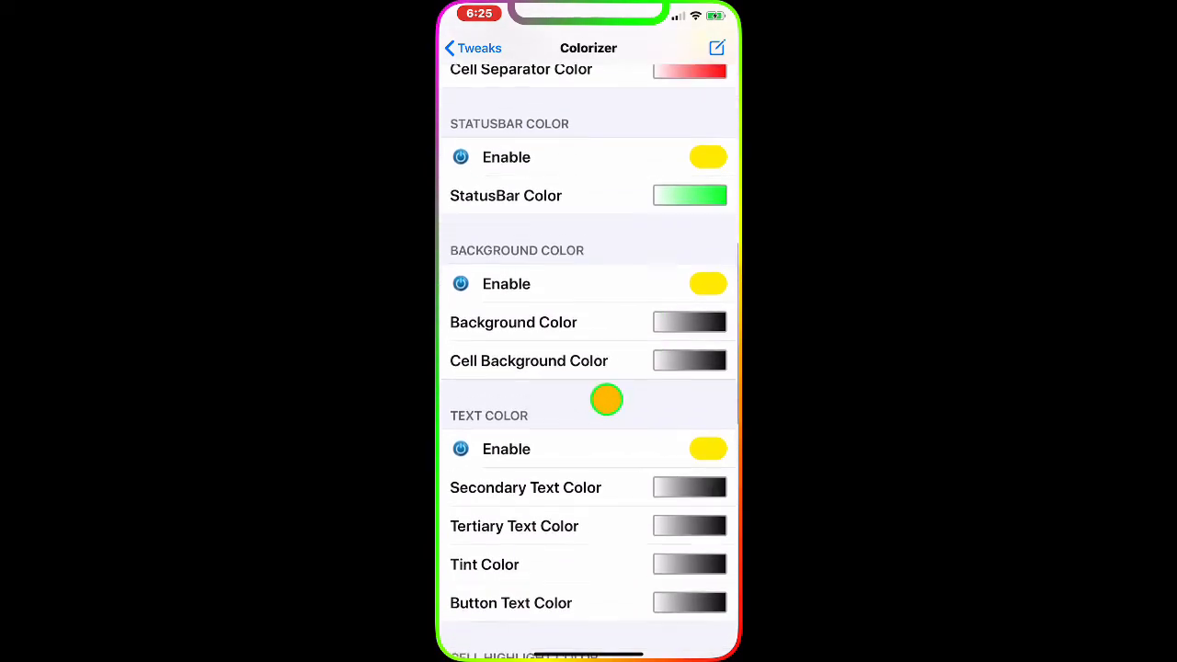
{"action": "scroll", "scroll_direction": "down", "scroll_amount": 3}
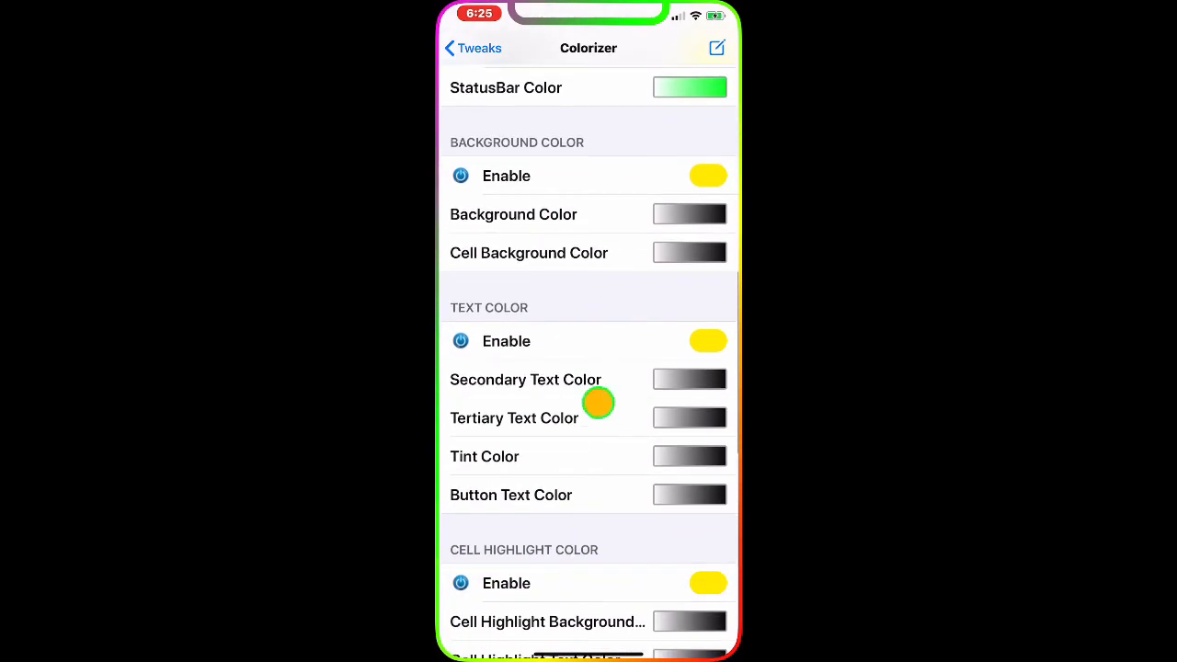
{"action": "scroll", "scroll_direction": "down", "scroll_amount": 3}
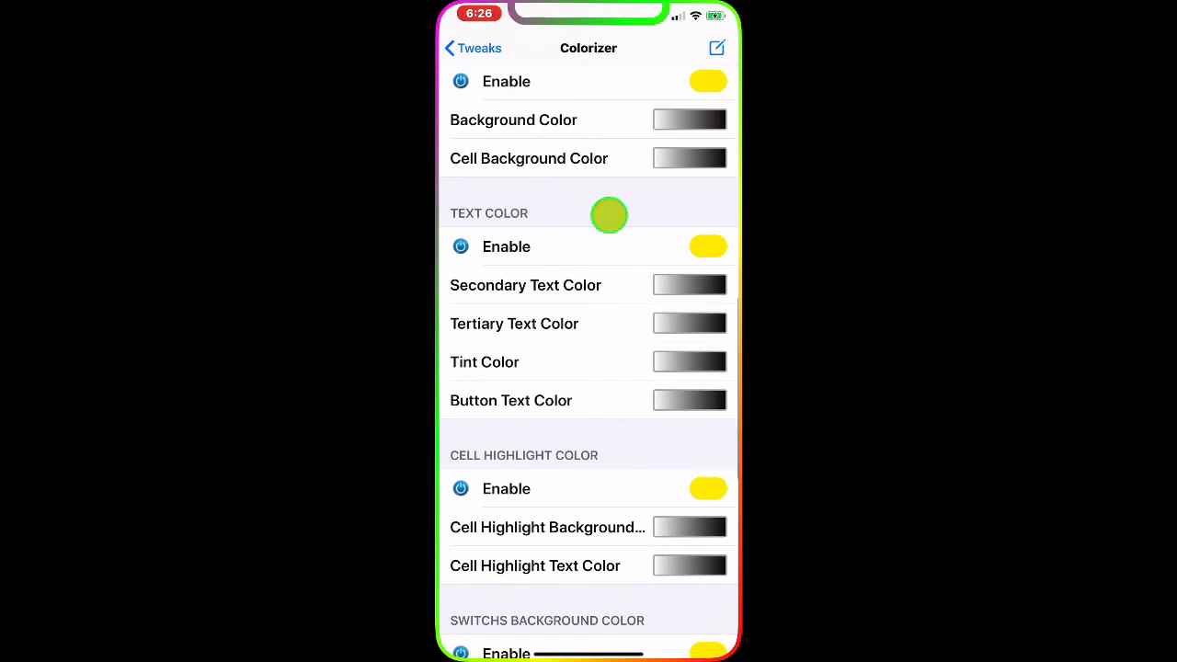
{"action": "scroll", "scroll_direction": "down", "scroll_amount": 3}
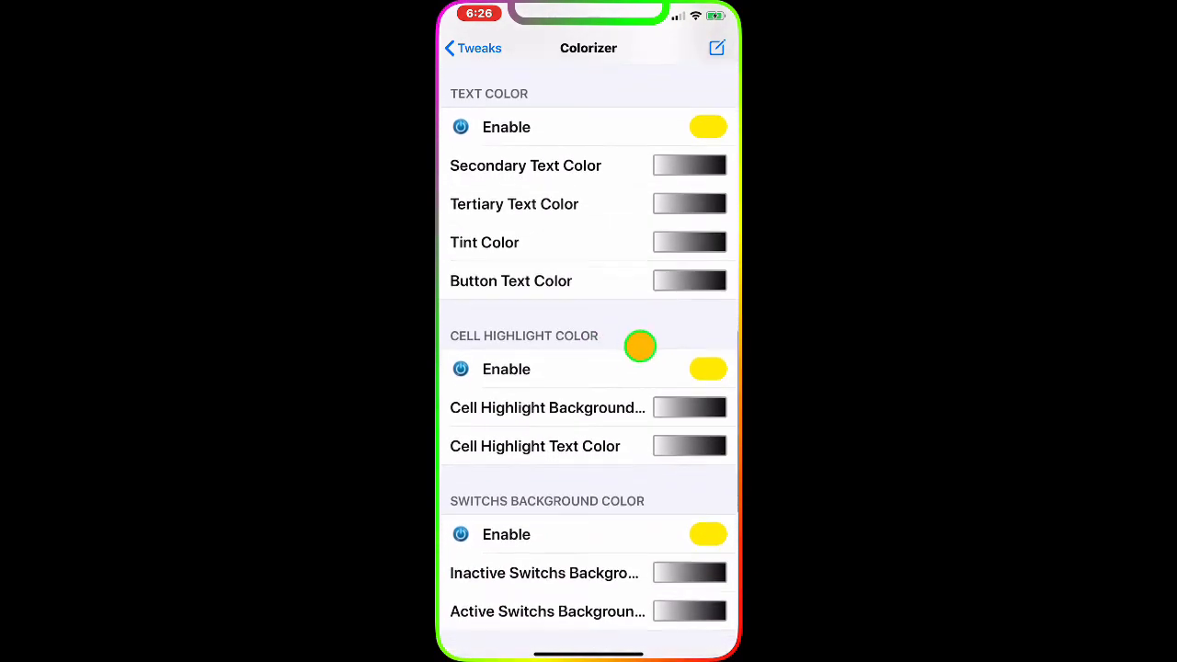
{"action": "scroll", "scroll_direction": "down", "scroll_amount": 3}
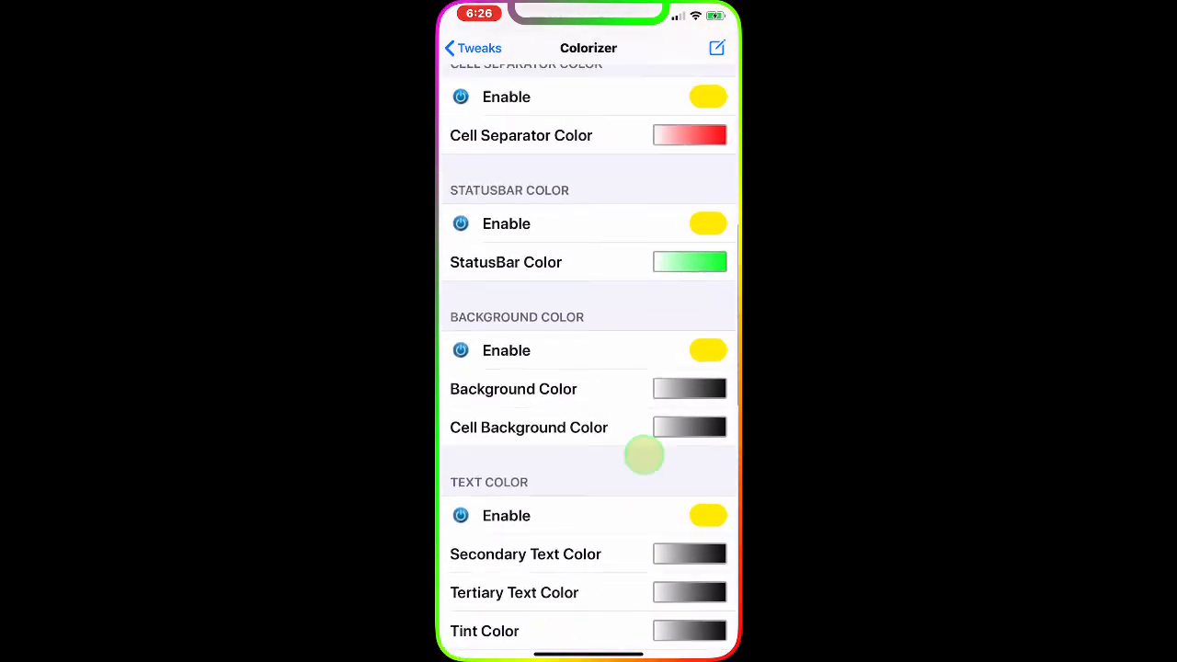
{"action": "scroll", "scroll_direction": "down", "scroll_amount": 3}
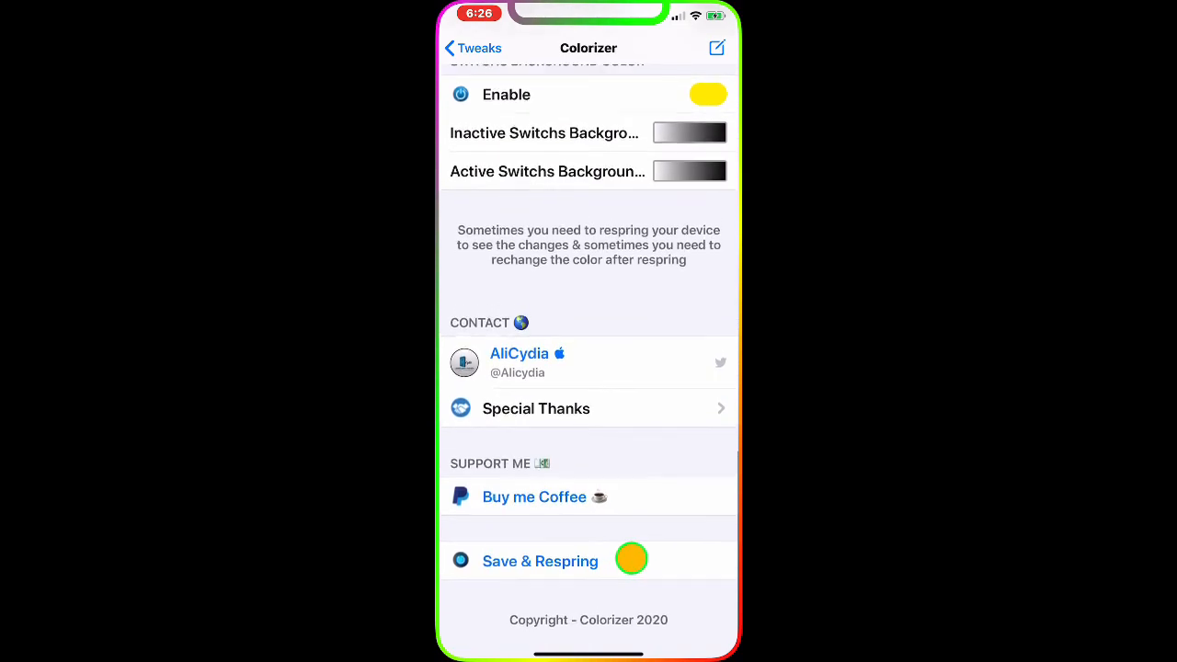
{"action": "scroll", "scroll_direction": "up", "scroll_amount": 3}
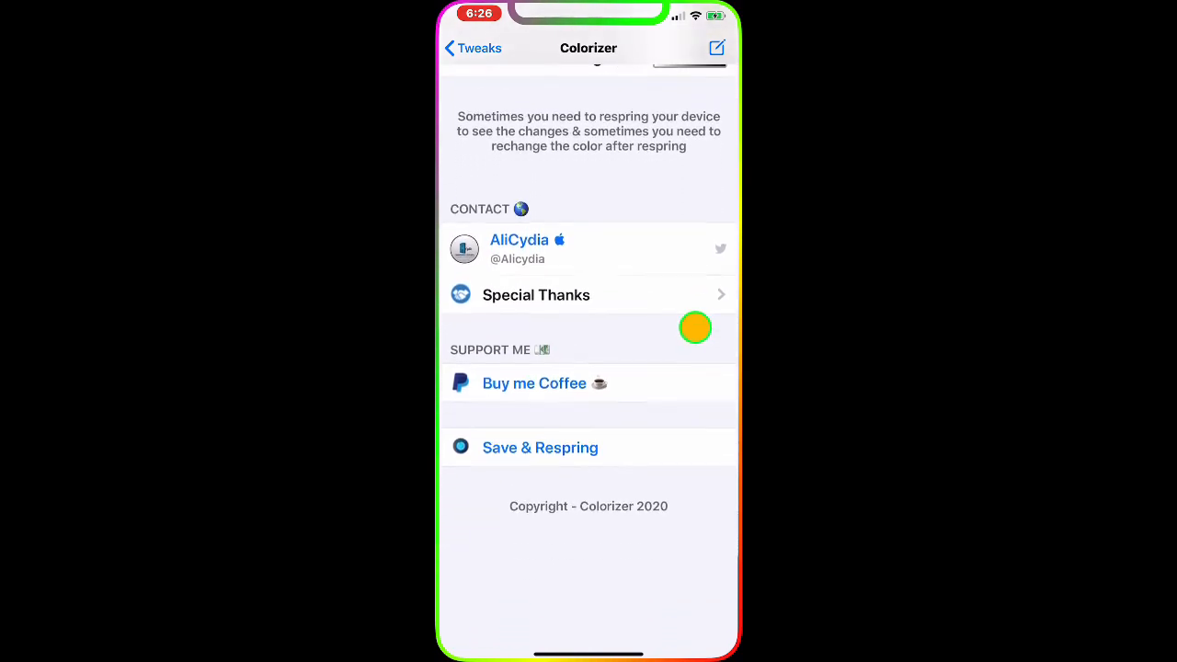
{"action": "scroll", "scroll_direction": "down", "scroll_amount": 3}
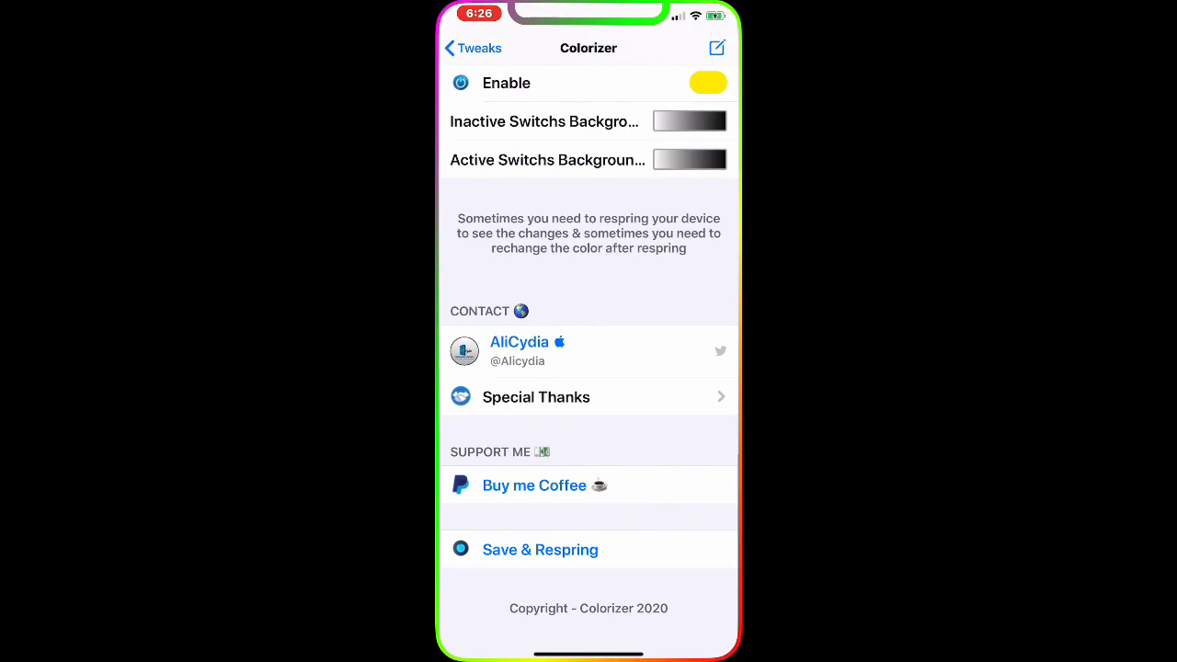